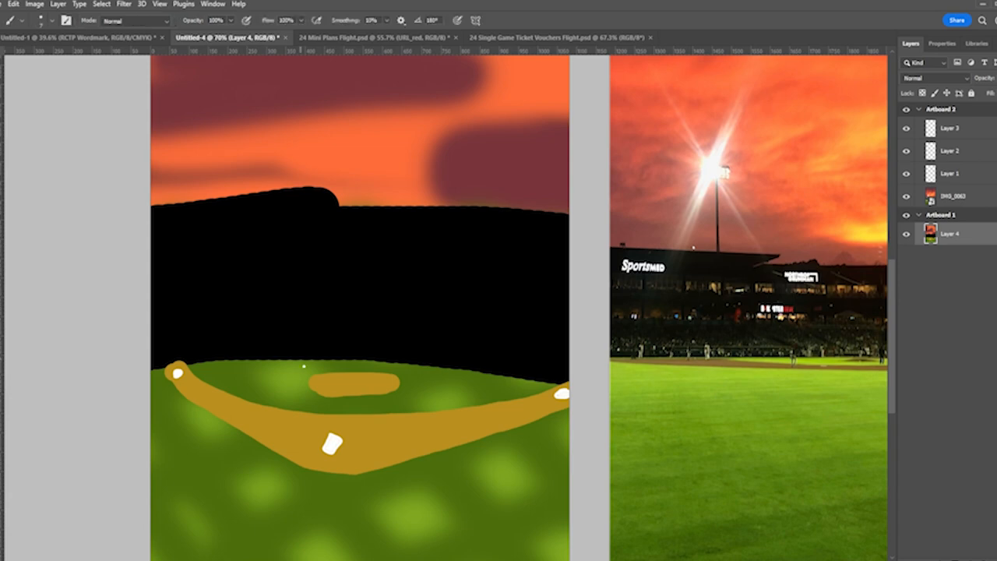
Brush a short white stroke across the tan pitcher's mound on Layer 4.
drag(331, 381, 366, 381)
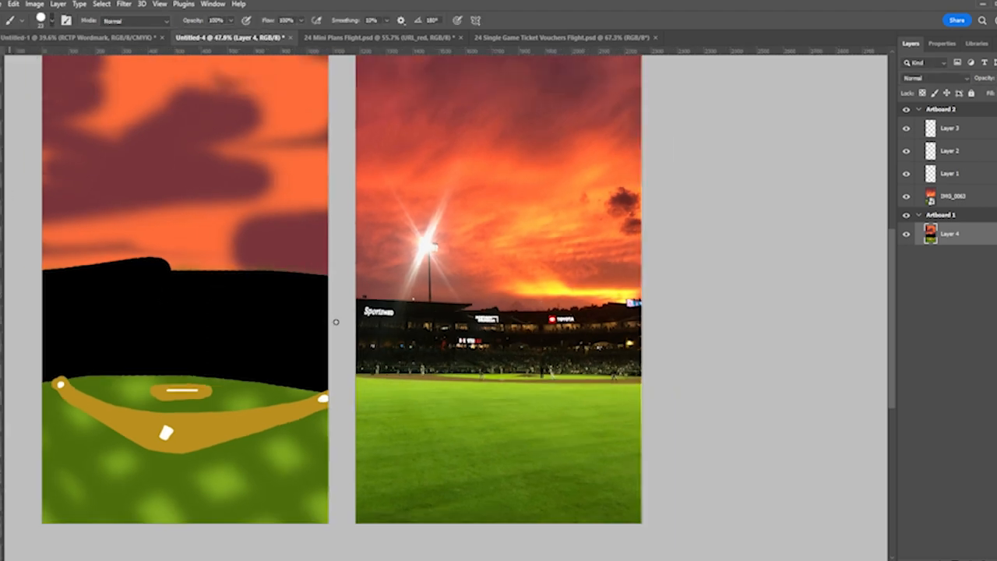
Brush a thin horizontal tan stroke across the black stadium stands.
drag(179, 313, 335, 321)
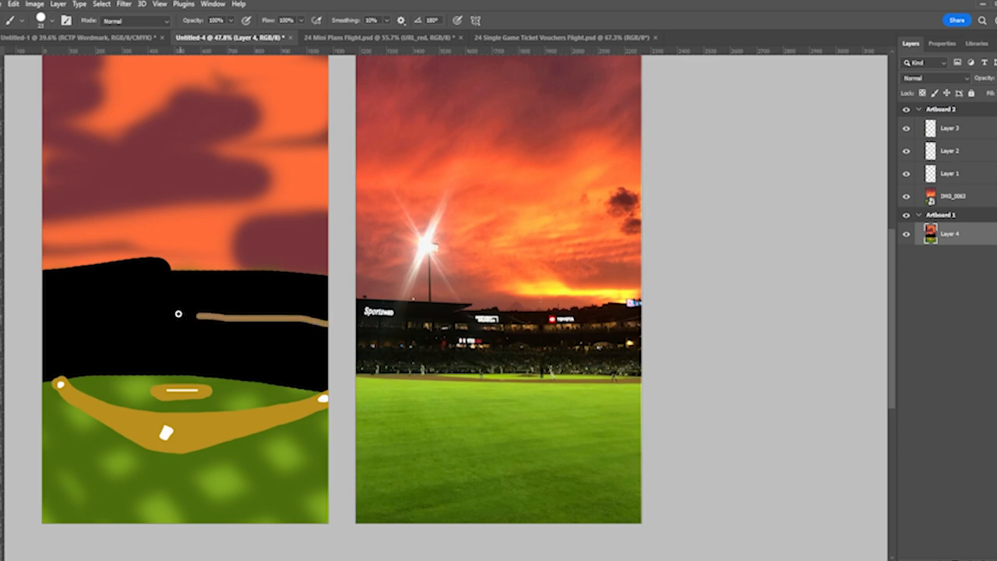